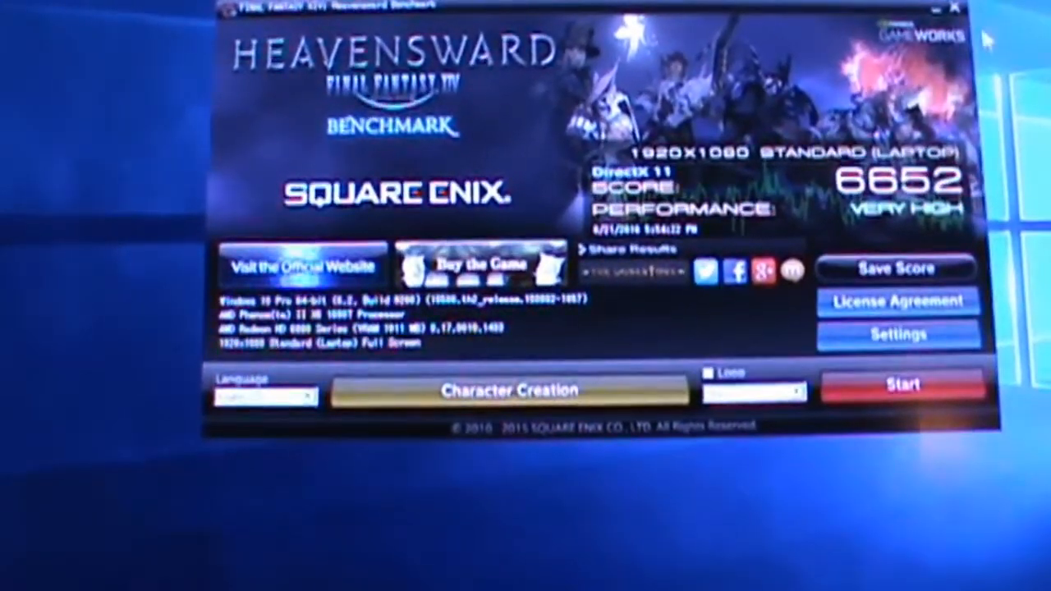
- Quit the benchmark after the 6652 Very High score, confirming the exit to reach the Windows 10 desktop
{"action": "left_click", "coordinate": [952, 8]}
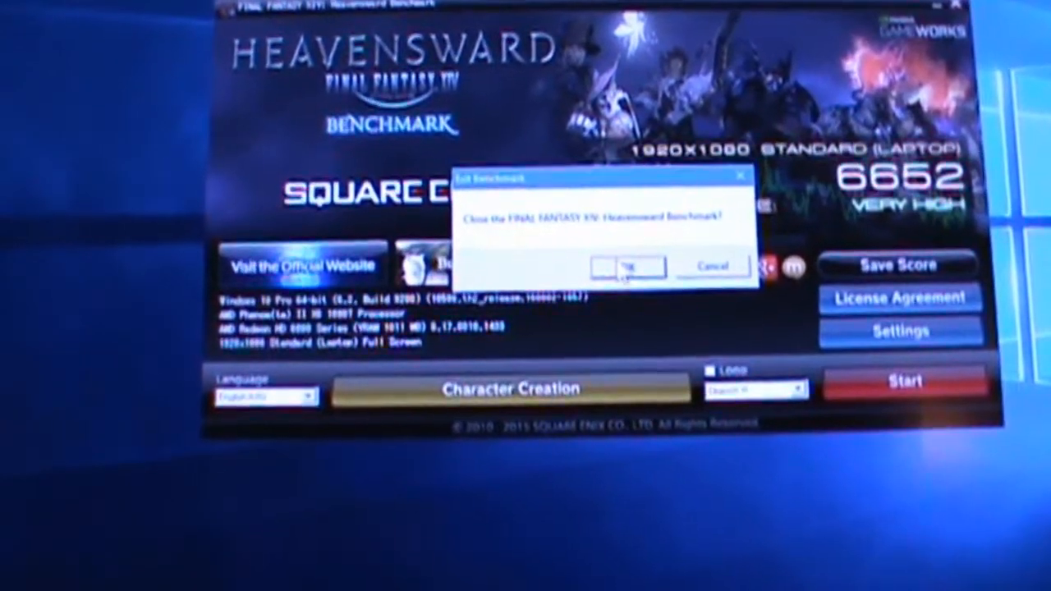
{"action": "left_click", "coordinate": [628, 266]}
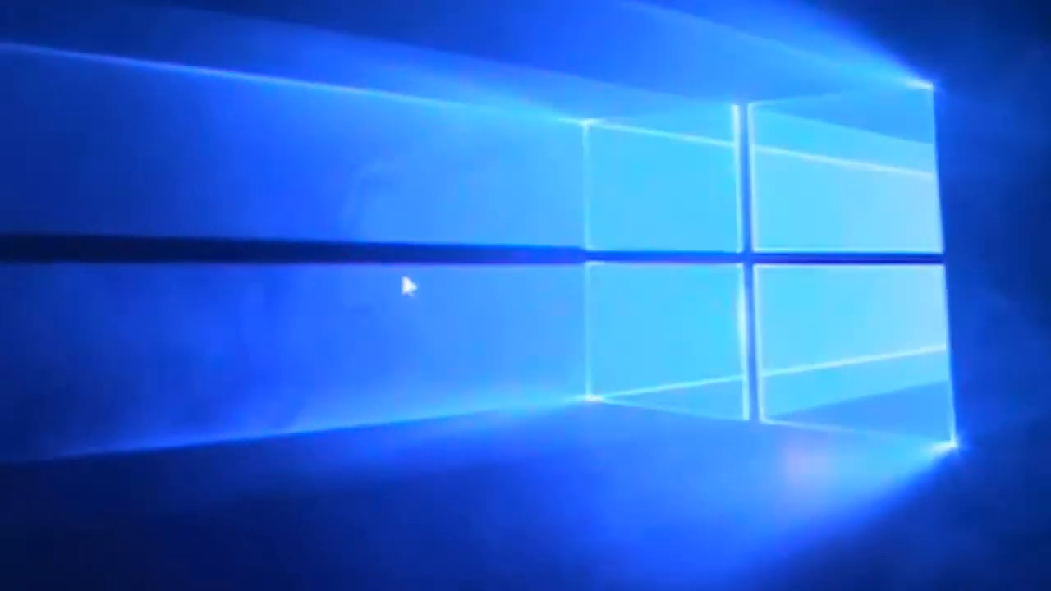